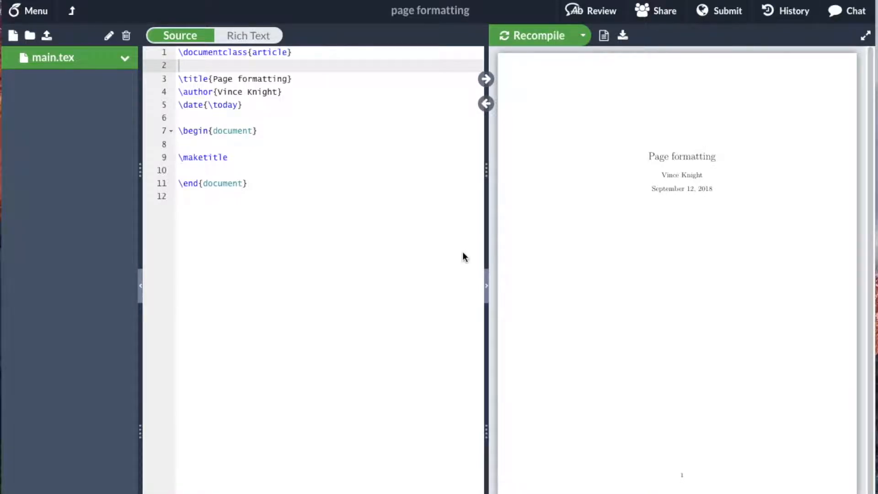
mouse_move(586, 83)
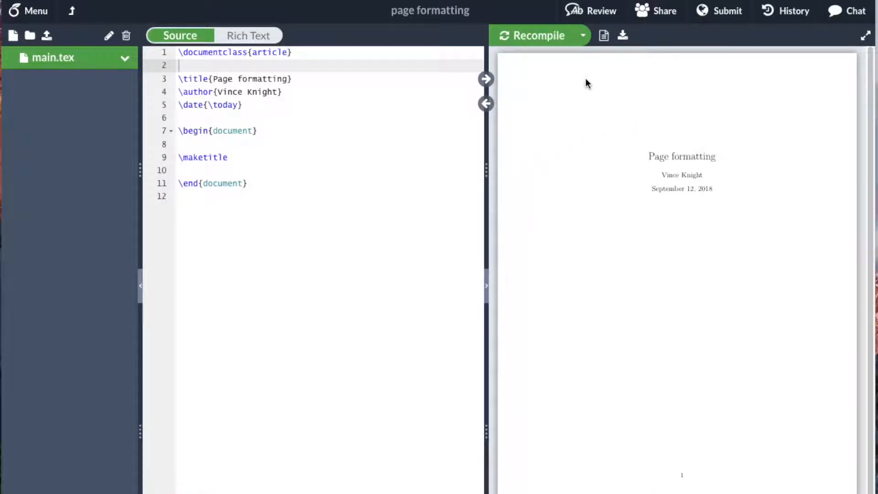
mouse_move(649, 95)
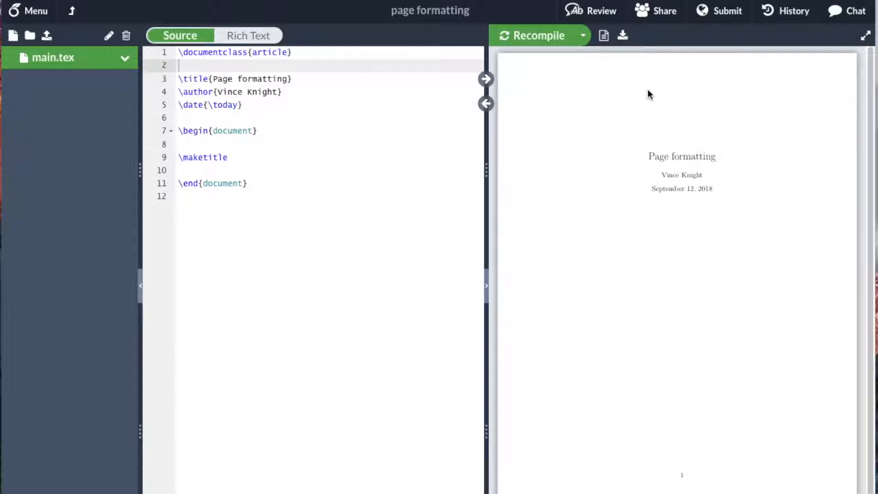
mouse_move(657, 112)
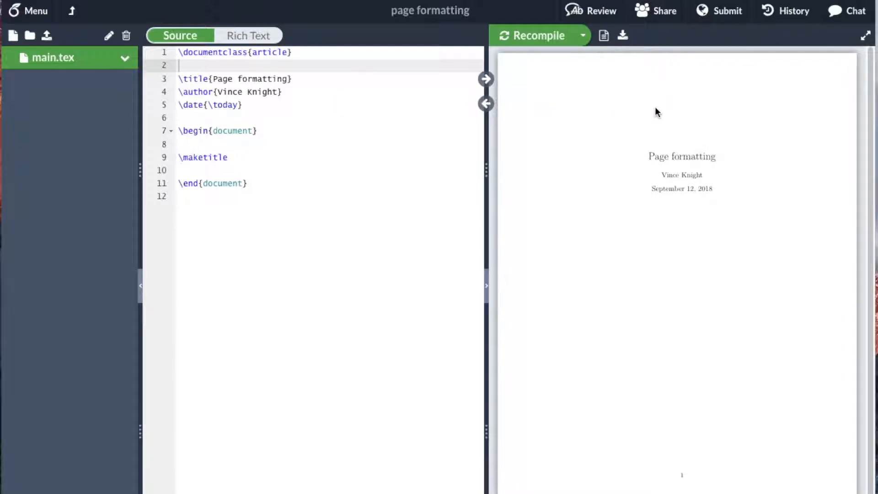
mouse_move(368, 151)
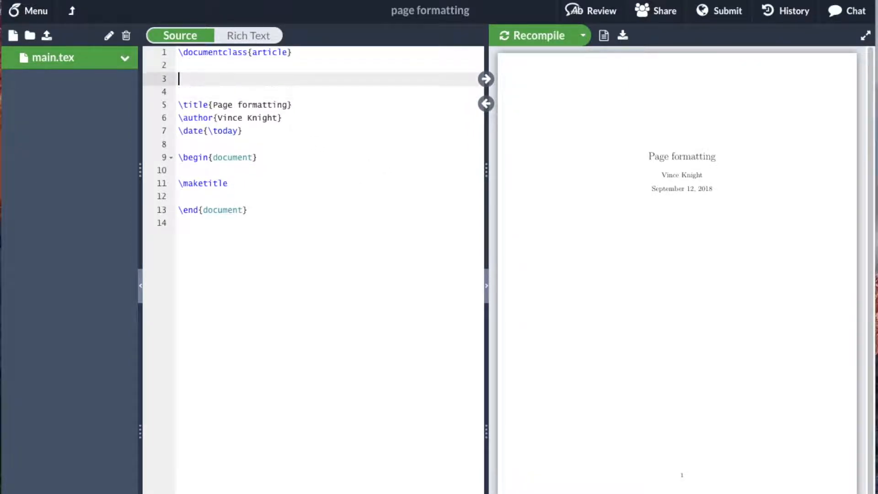
type("\\")
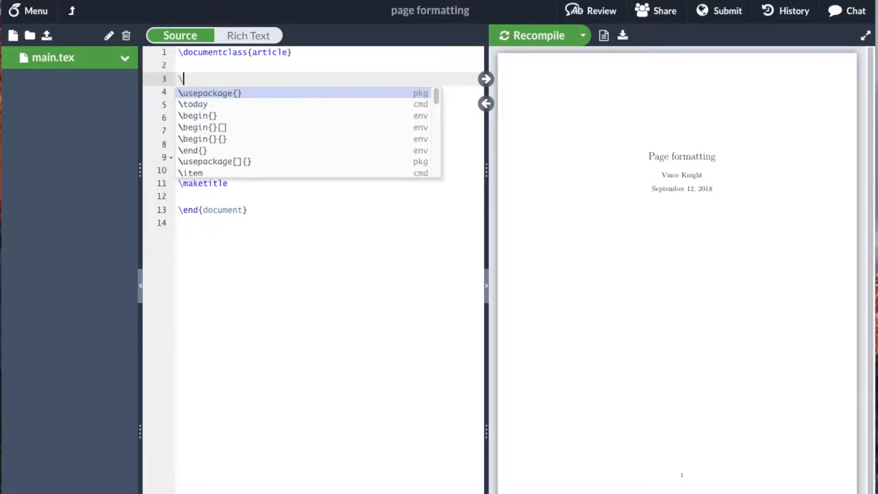
type("usepackage")
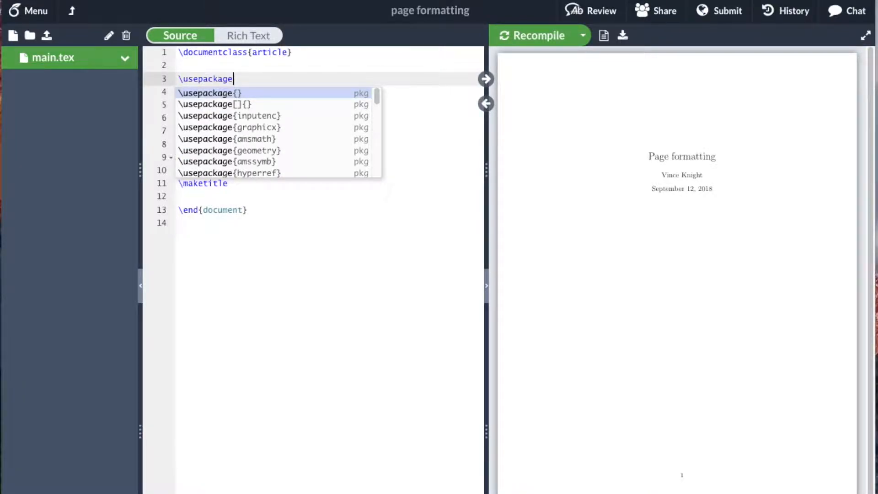
type("[")
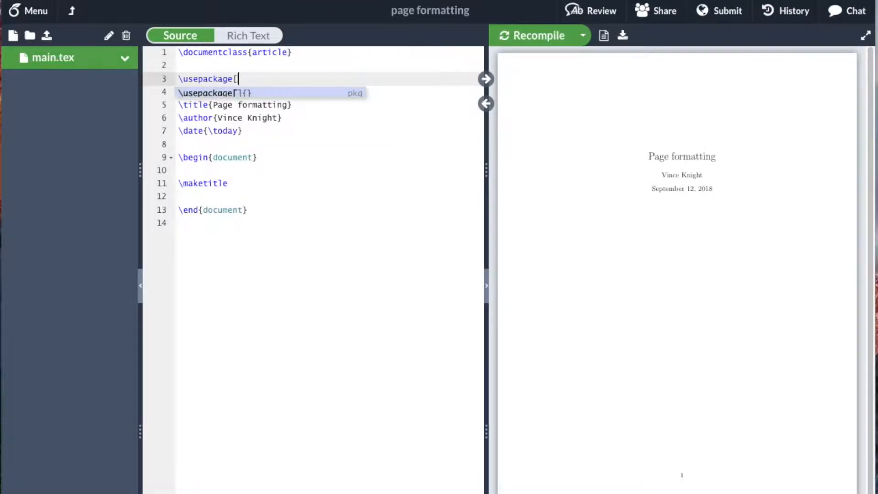
type("margin")
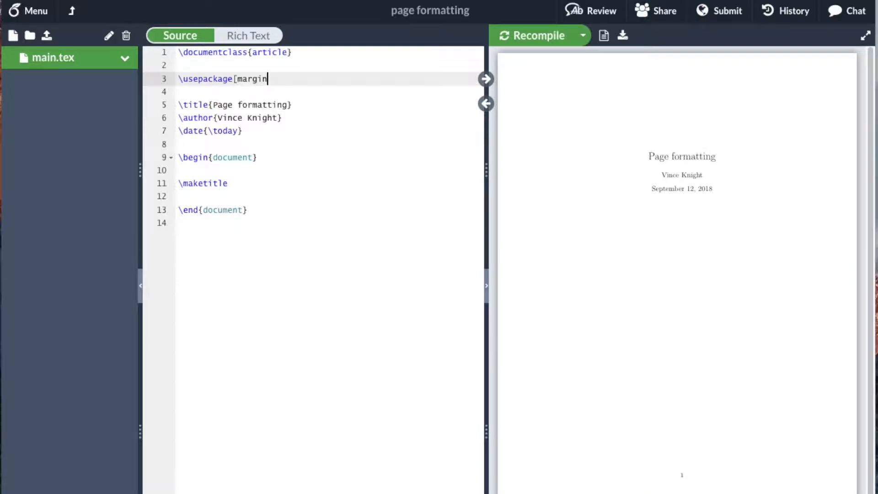
type("=1.5cm")
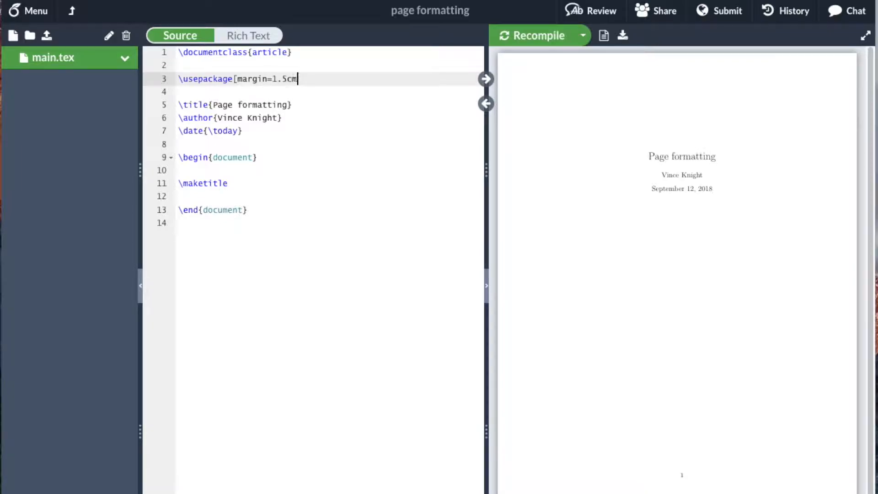
type(", includ")
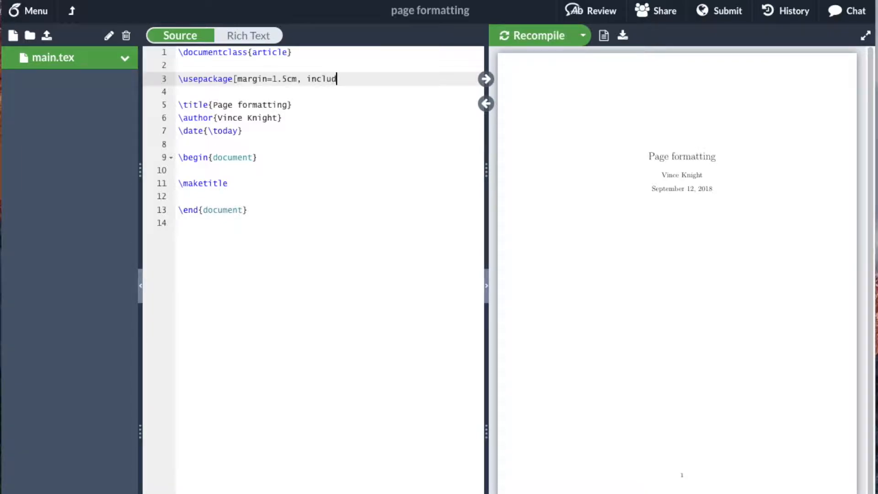
type("efoot, footskip")
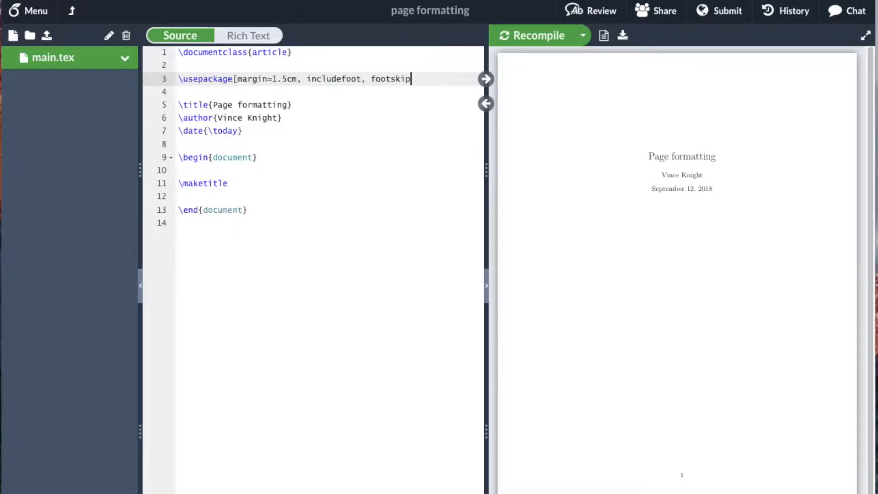
type("=30")
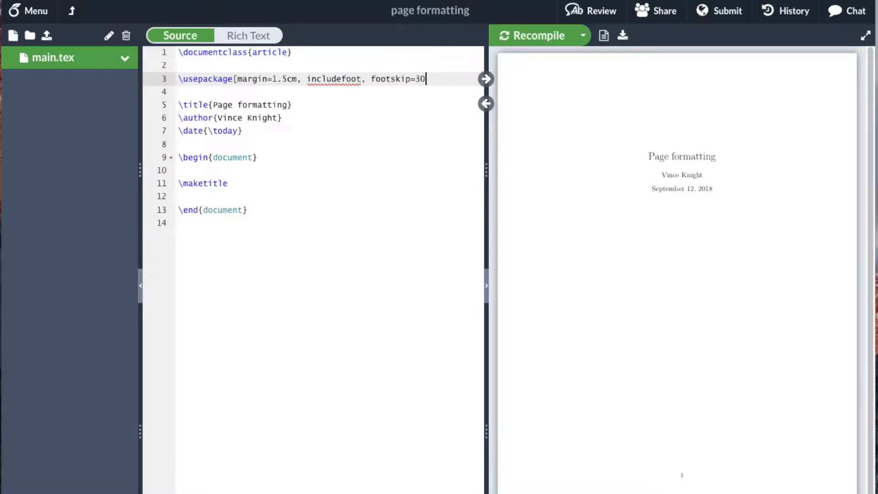
type("pt]")
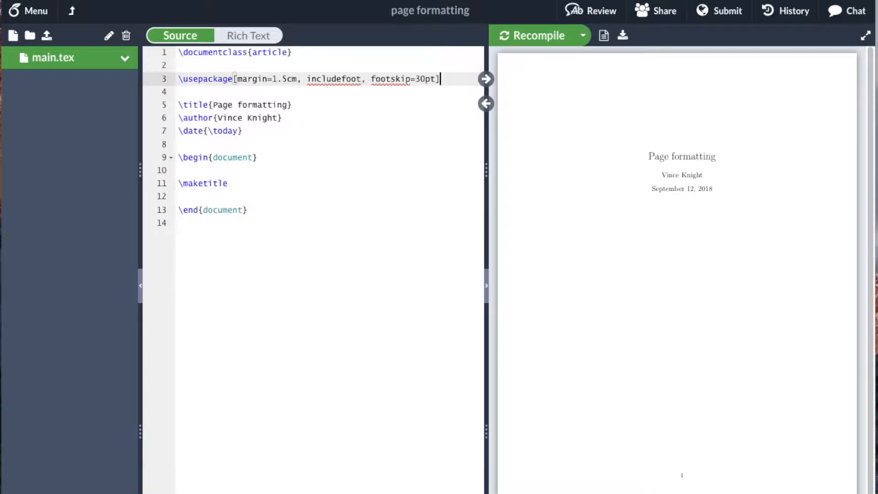
type("{geomert}")
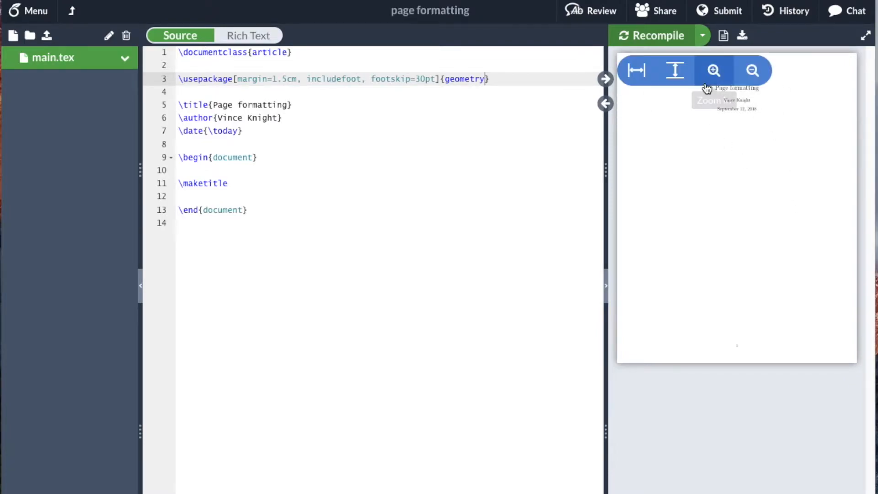
mouse_move(675, 70)
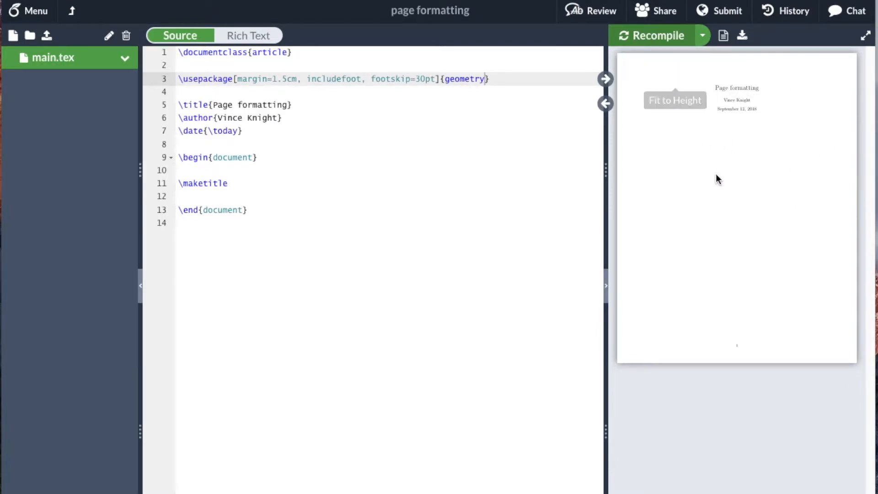
mouse_move(404, 136)
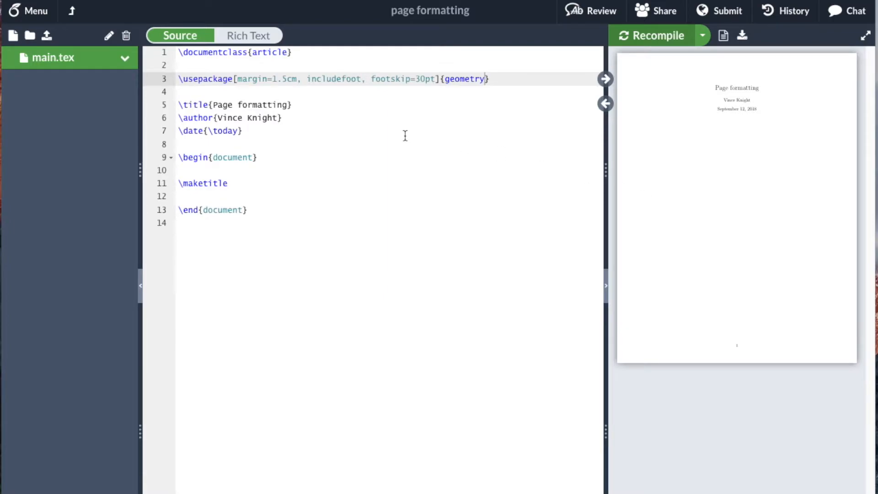